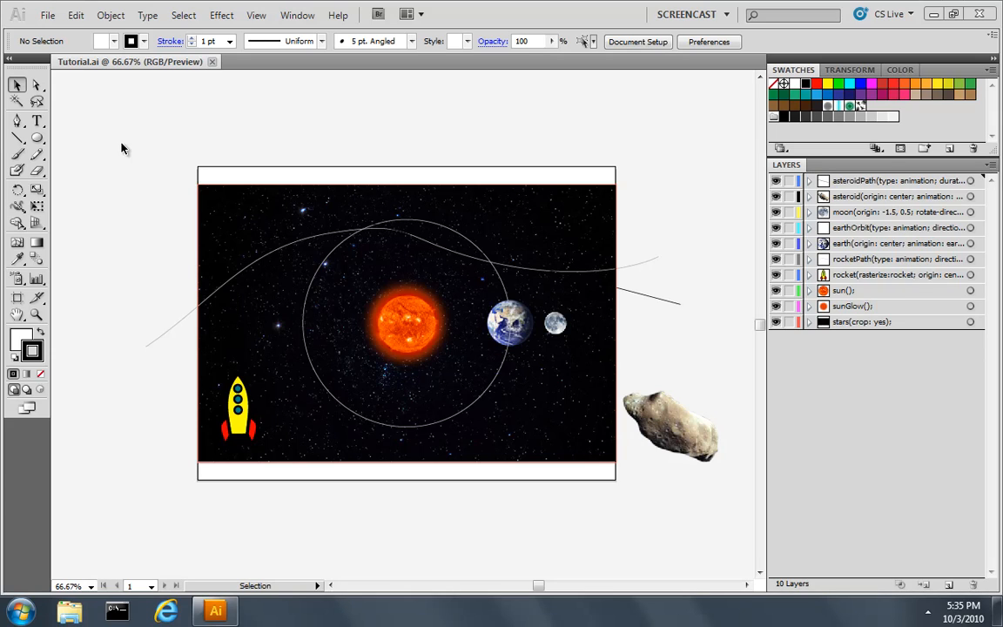
pyautogui.moveTo(707, 143)
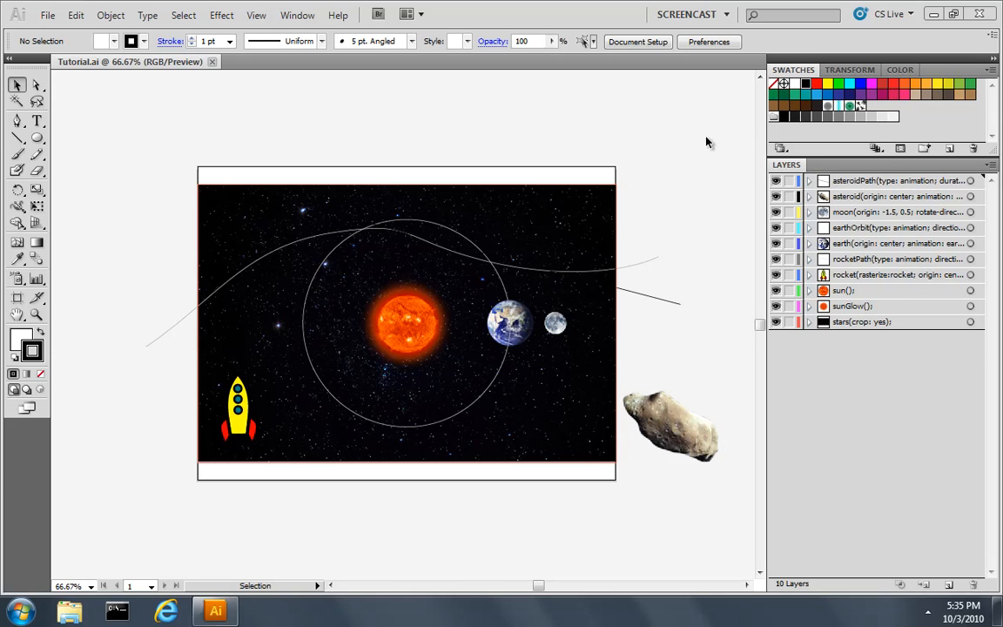
# Append 'start: moon-rotate-iterated' to the asteroidPath layer name in Layer Options.
pyautogui.doubleClick(896, 181)
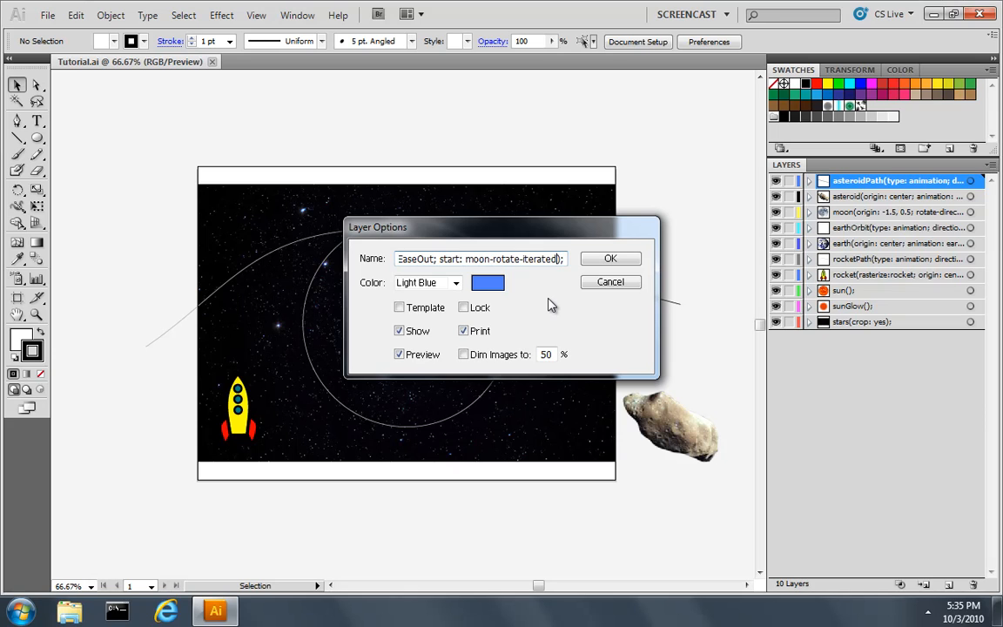
pyautogui.click(610, 258)
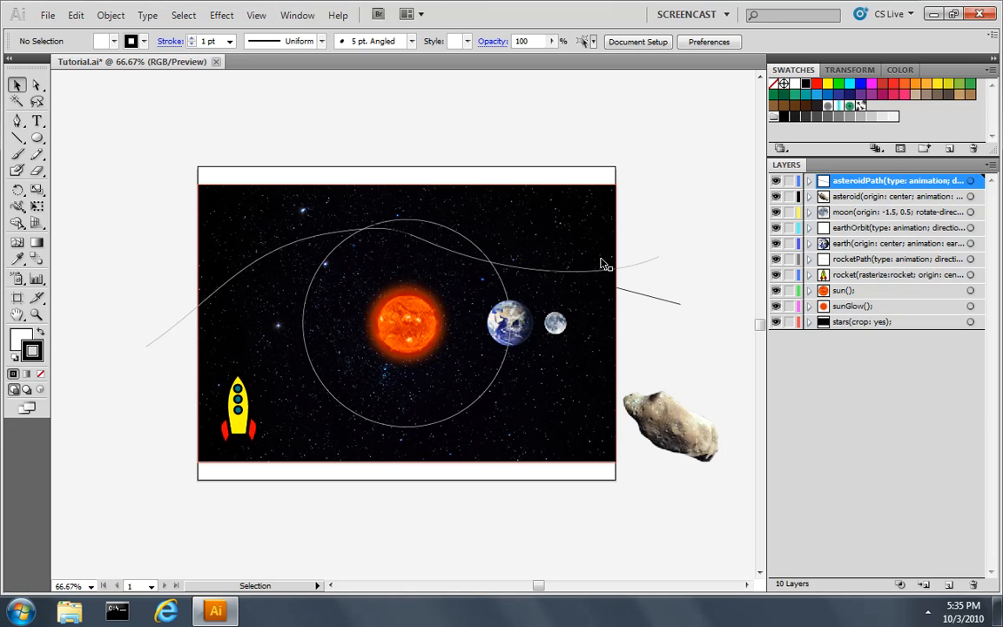
# Append 'scale-start: moon-rotate-iterated);' to the asteroid layer name in Layer Options.
pyautogui.doubleClick(897, 195)
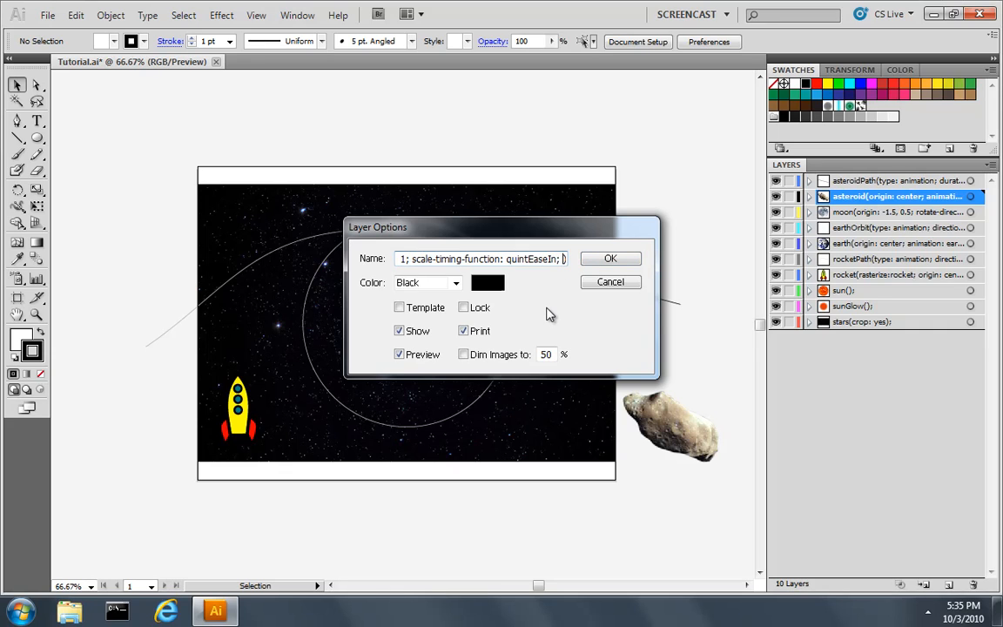
pyautogui.write('scale-start);')
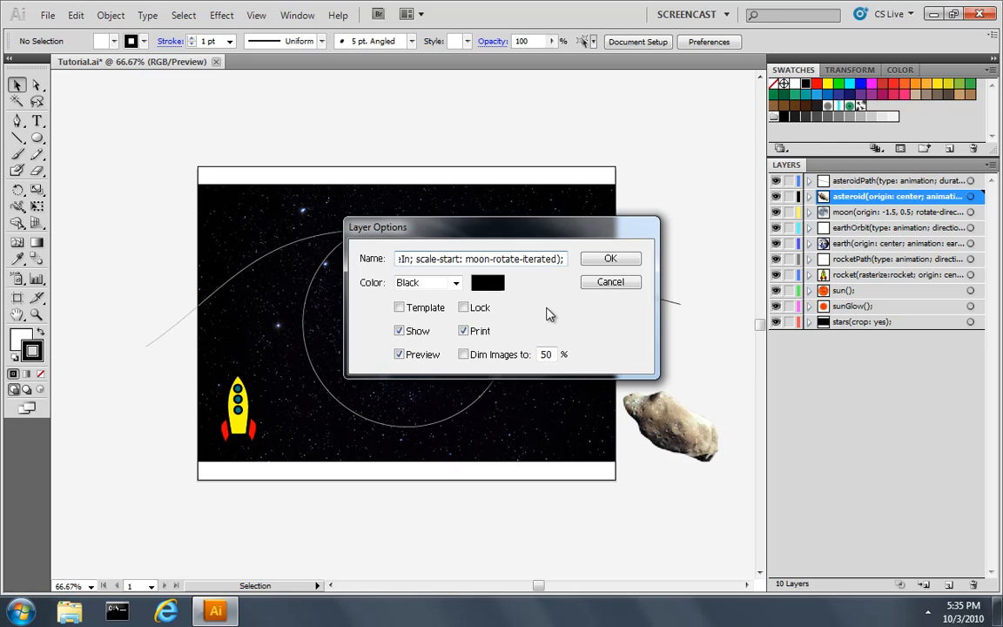
pyautogui.click(609, 258)
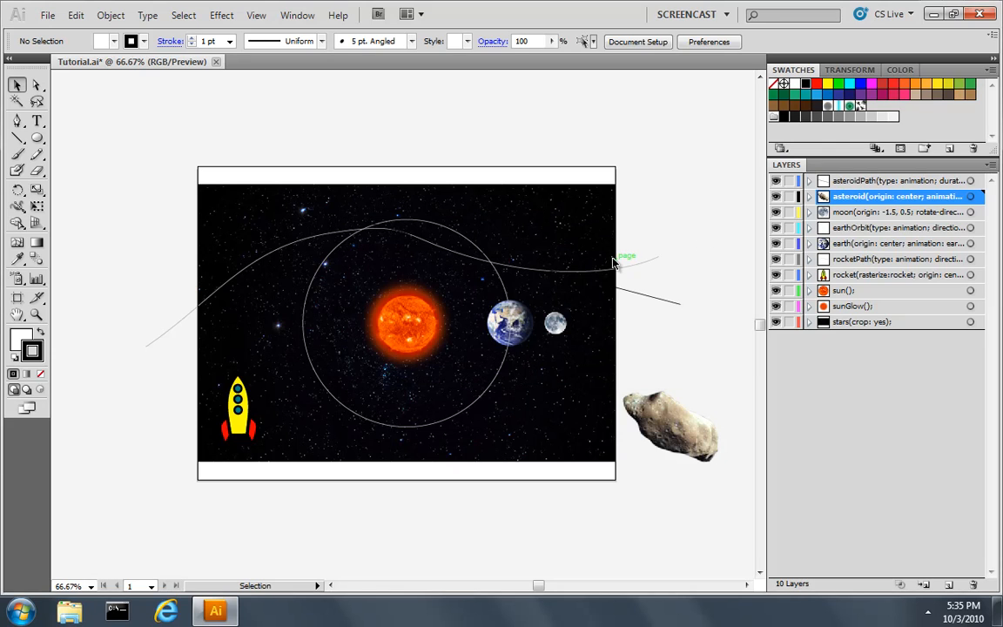
# Drag the asteroidPath and asteroid layers below the rocket layers, above sun.
pyautogui.click(884, 179)
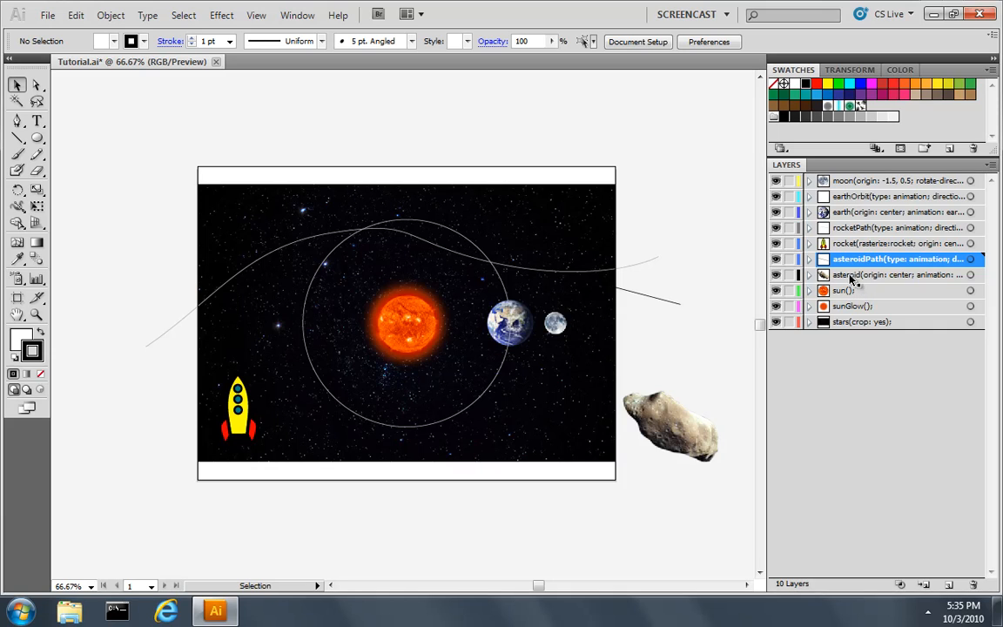
# Export the artwork as <canvas> HTML to Tutorial.html, replacing the existing file.
pyautogui.click(74, 14)
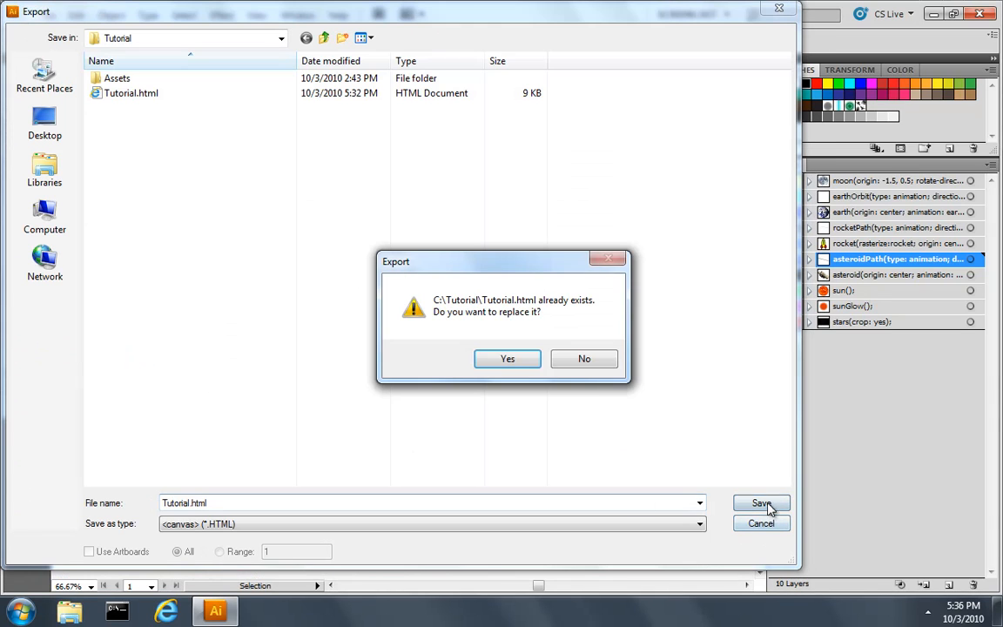
pyautogui.click(507, 358)
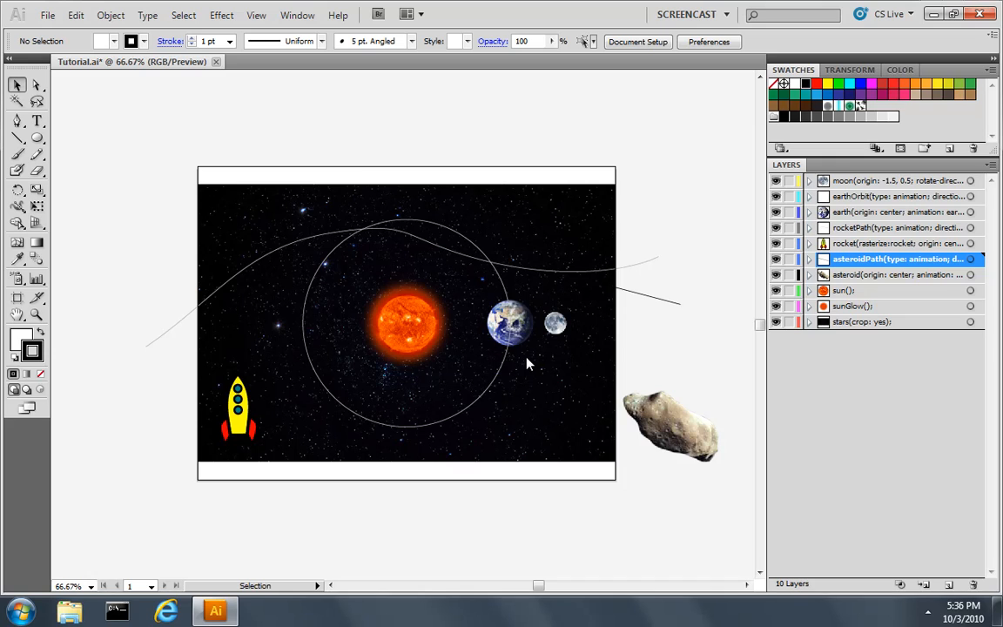